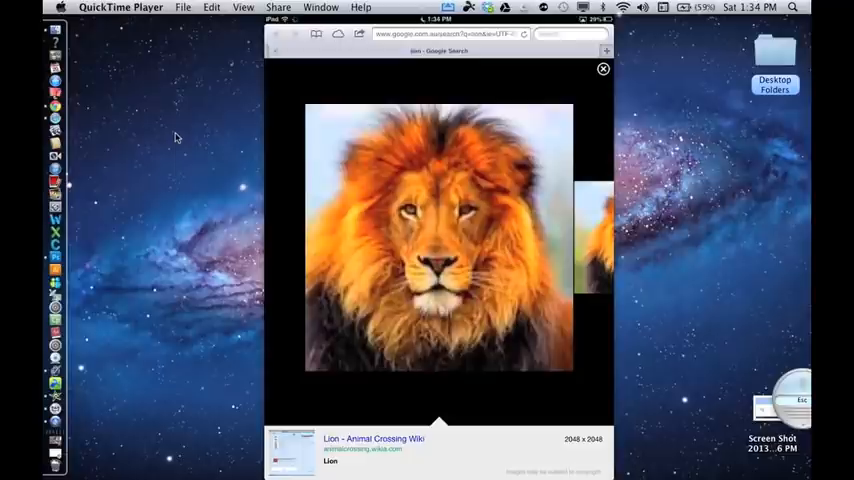
# Open the lion photo's full-size preview from the Google Images results
pyautogui.click(603, 71)
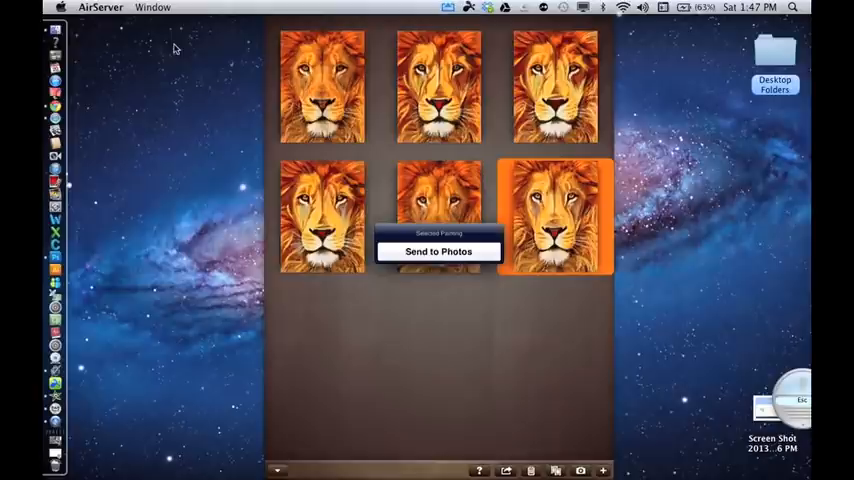
# Export the finished lion painting from the ArtSet gallery to the Photos library
pyautogui.click(438, 251)
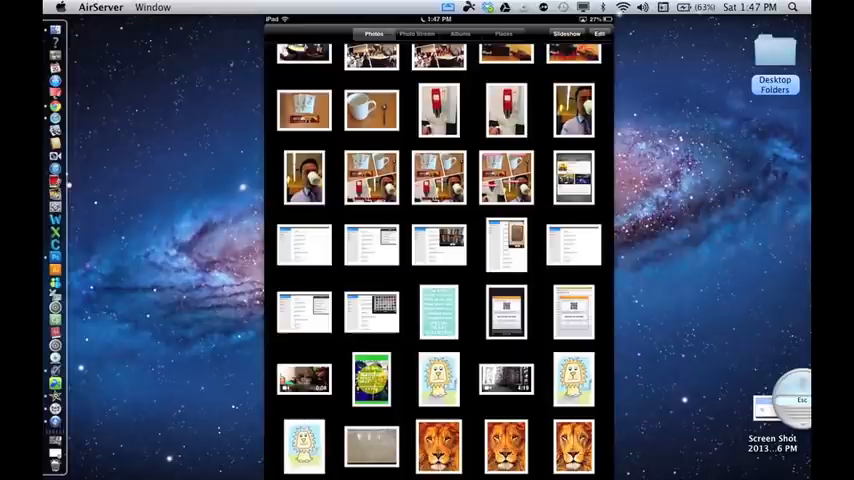